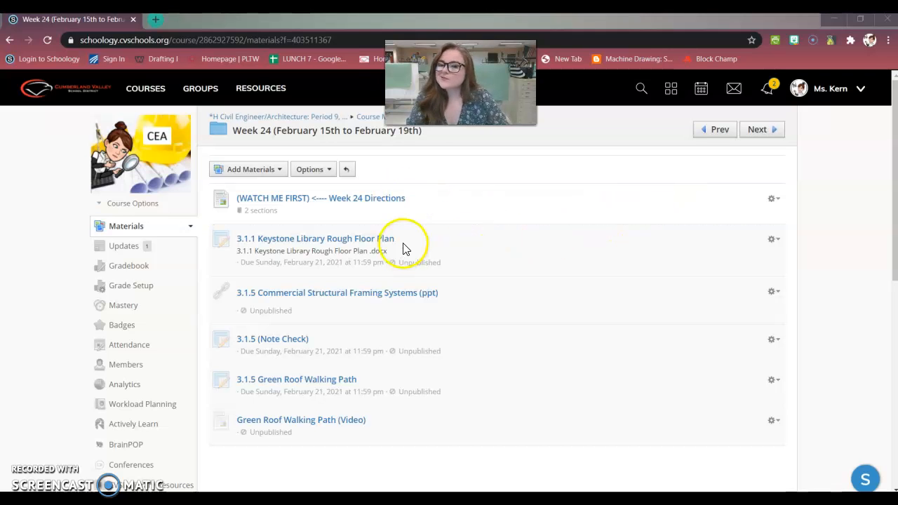
Open the 3.1.1 Keystone Library Rough Floor Plan assignment and its attached .docx document.
left_click(316, 239)
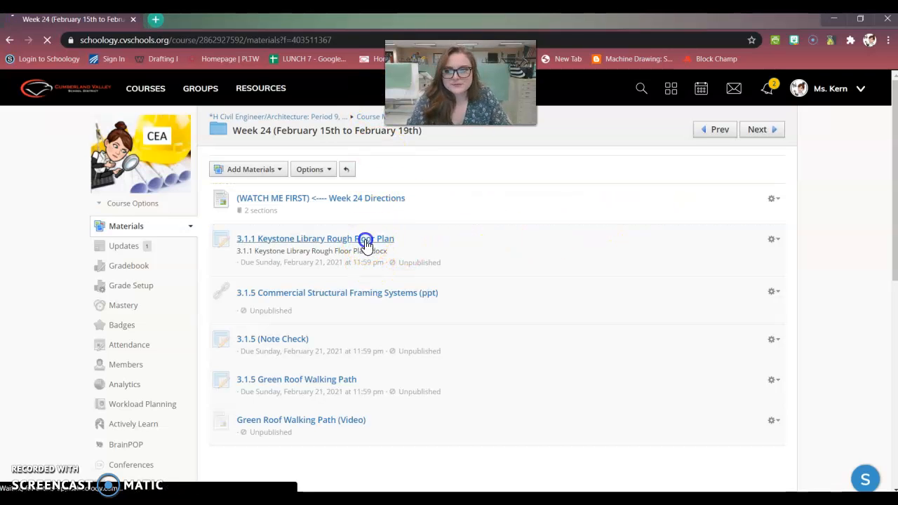
left_click(315, 238)
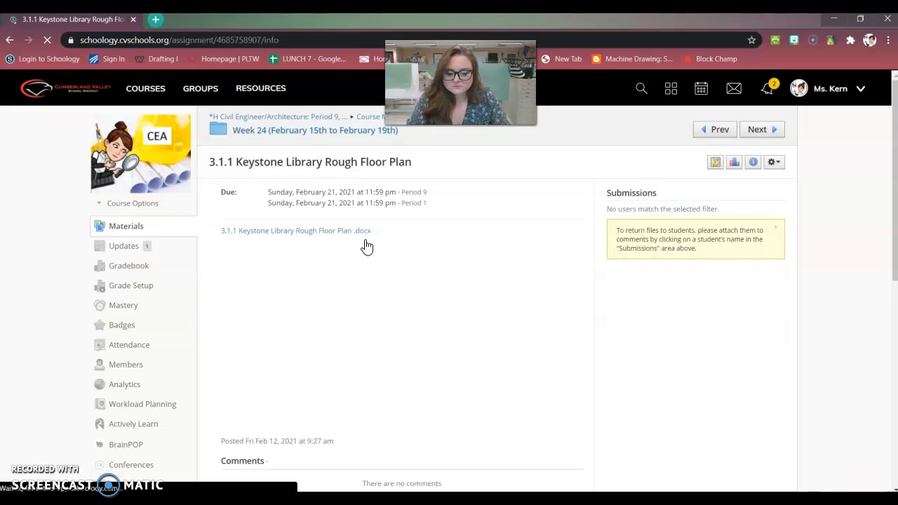
left_click(295, 231)
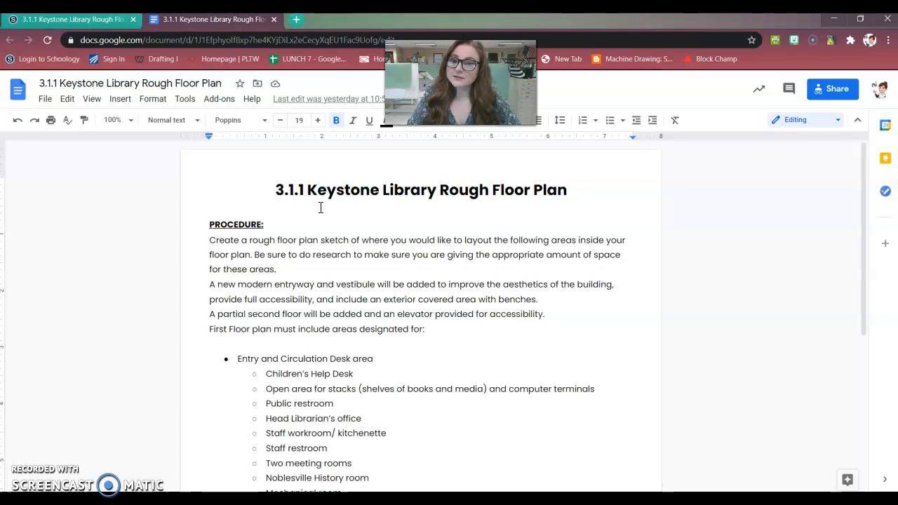
scroll("down", 3)
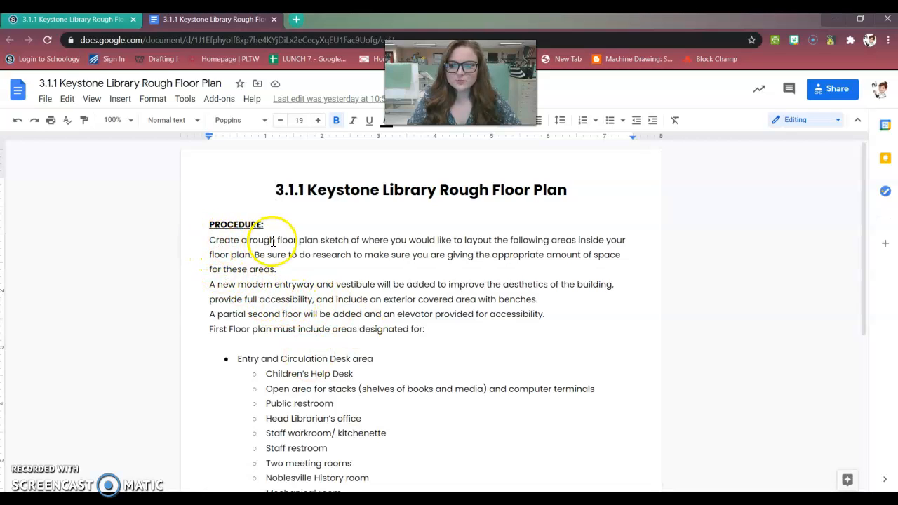
mouse_move(456, 369)
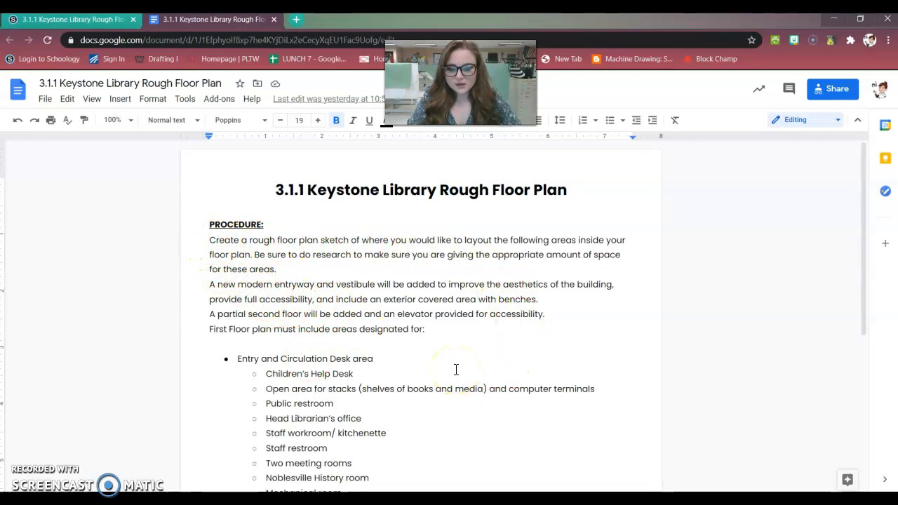
mouse_move(459, 320)
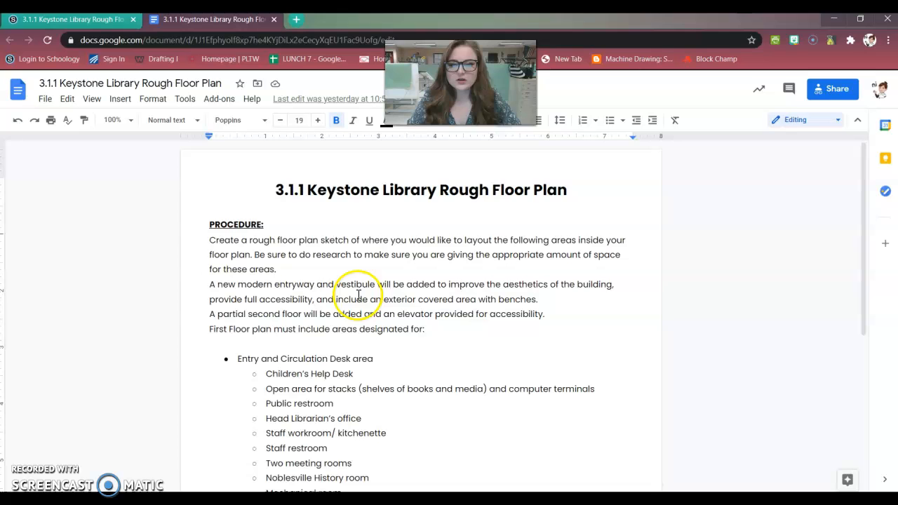
scroll("down", 3)
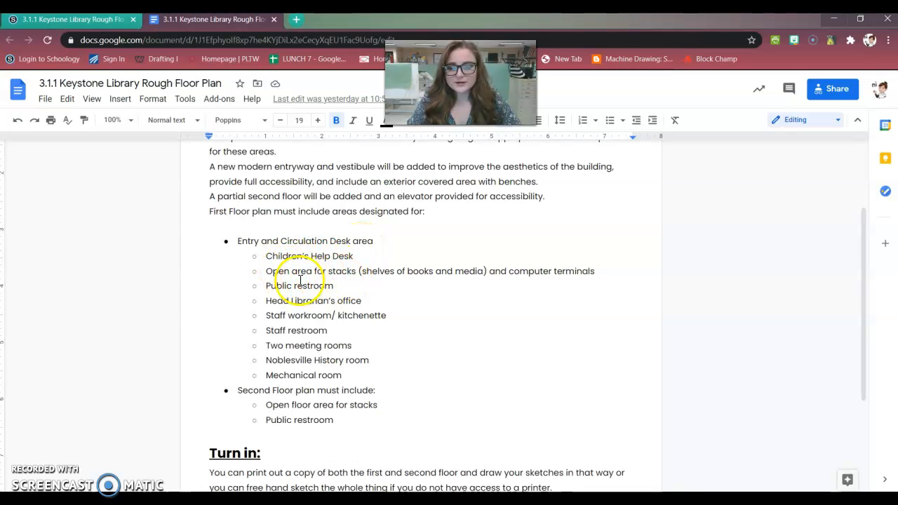
mouse_move(552, 292)
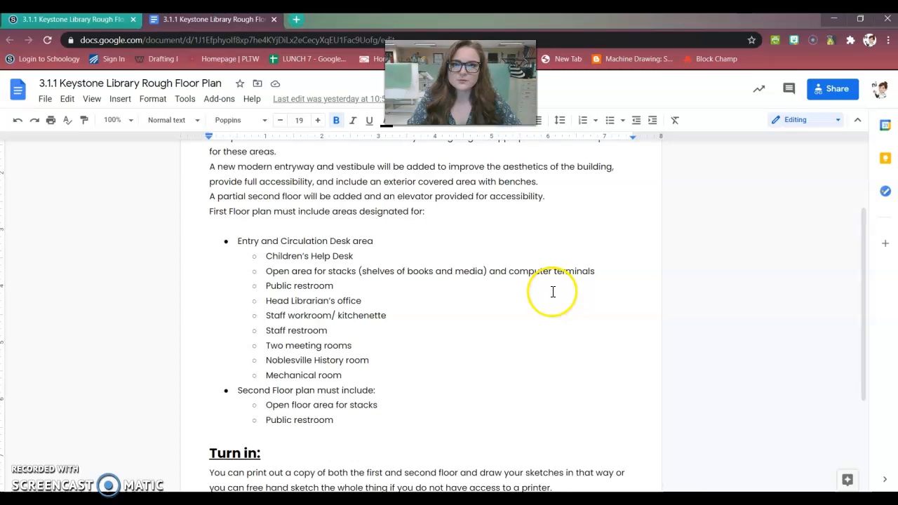
Scroll to the Turn In section, then open the 3.1.5 Commercial Structural Framing Systems slideshow from Schoology.
scroll("down", 3)
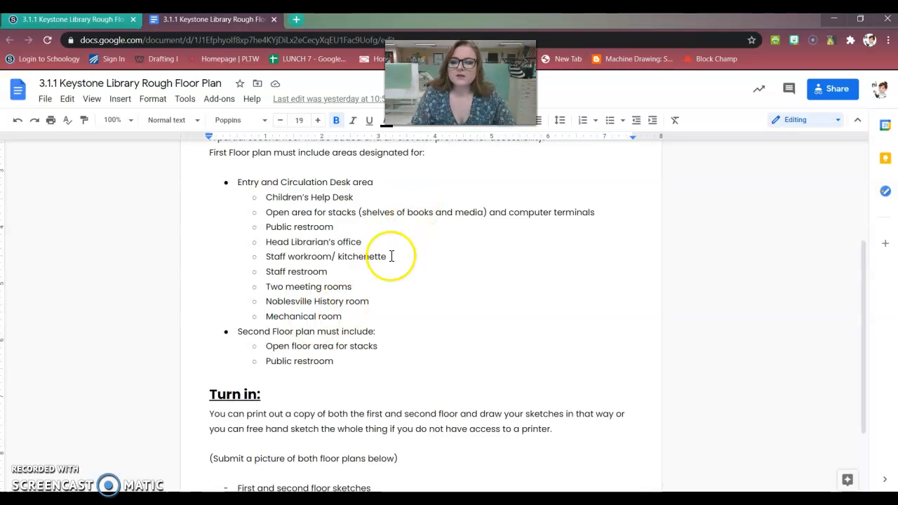
scroll("down", 3)
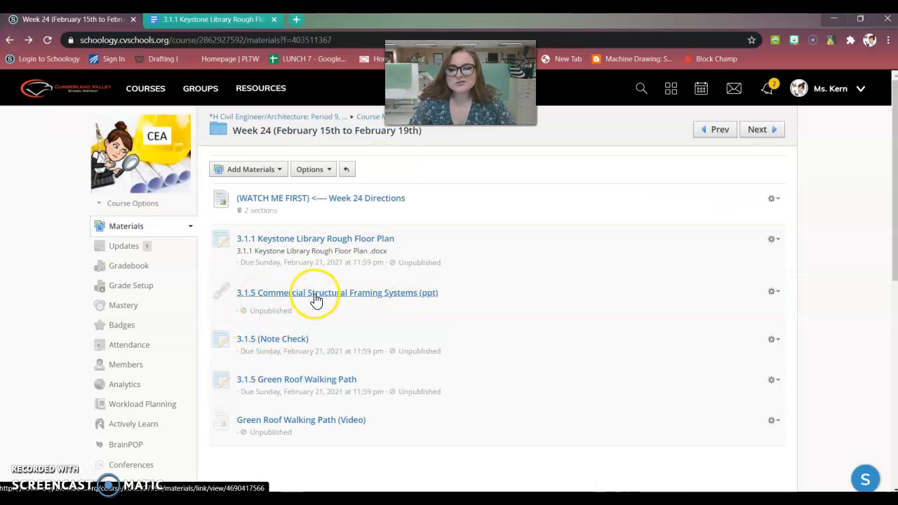
left_click(336, 293)
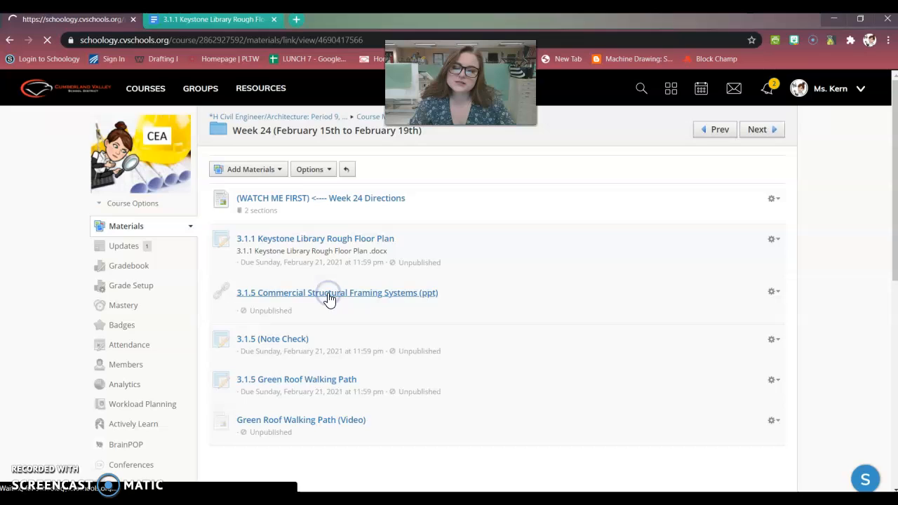
left_click(337, 293)
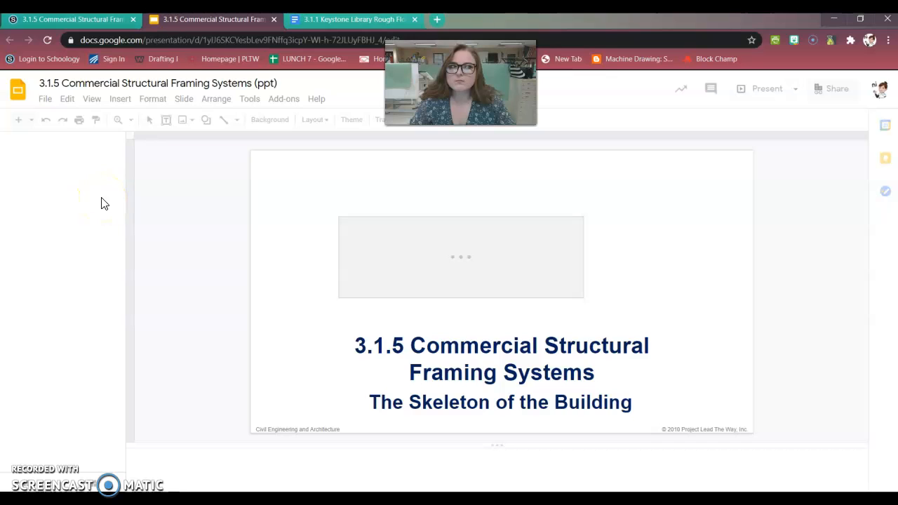
mouse_move(168, 256)
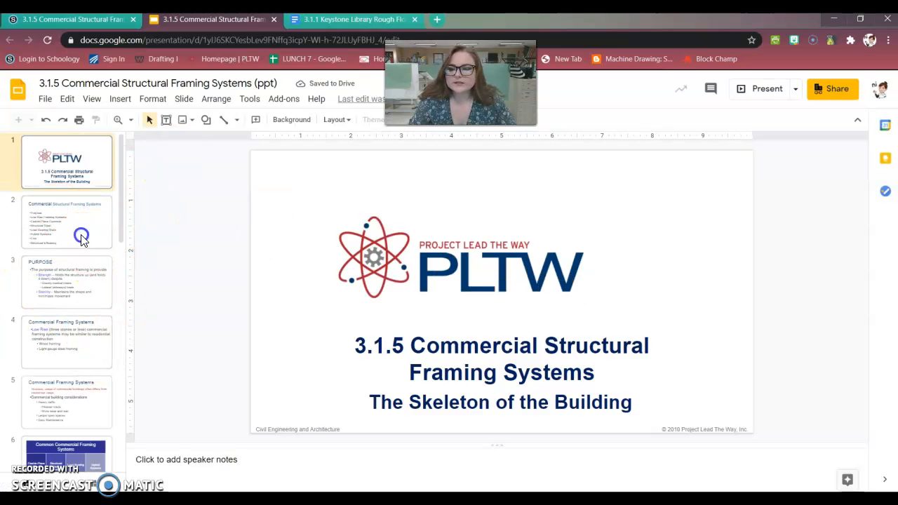
View slide 2's topic list and the Structural Steel slide, then return to the Schoology course page.
left_click(66, 221)
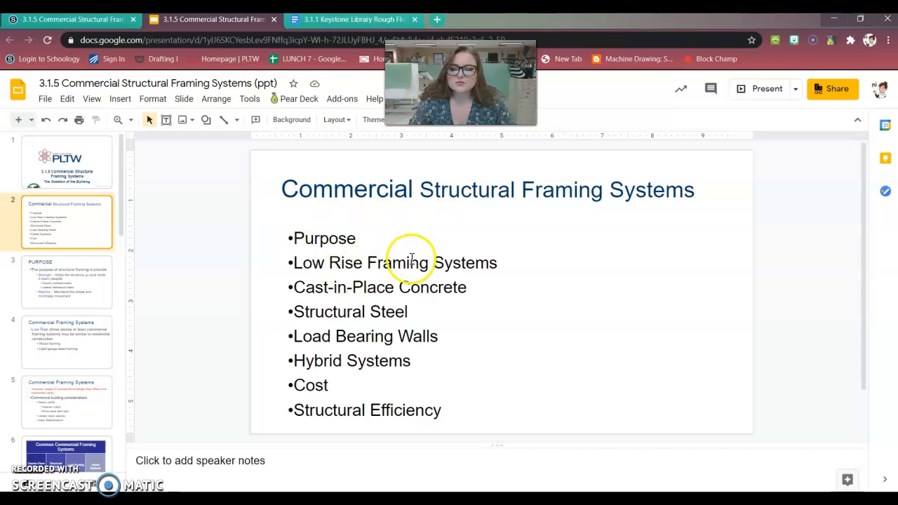
mouse_move(344, 300)
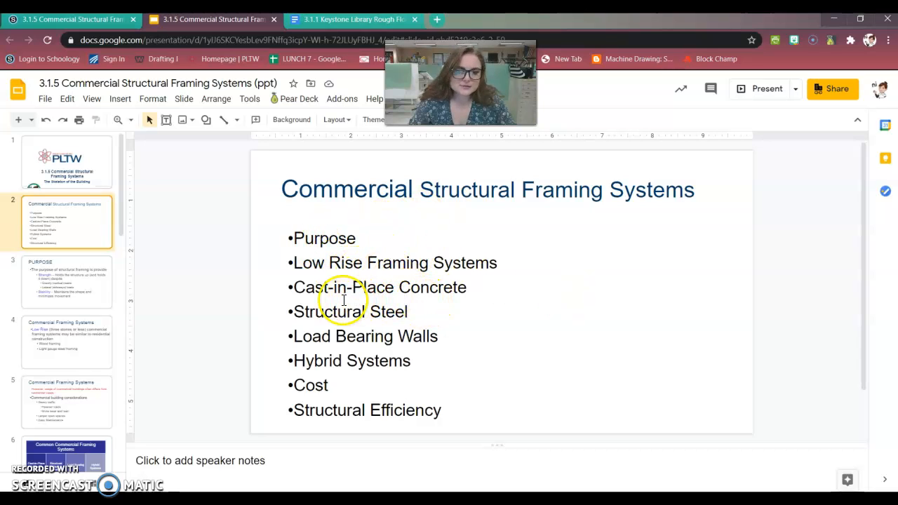
mouse_move(417, 359)
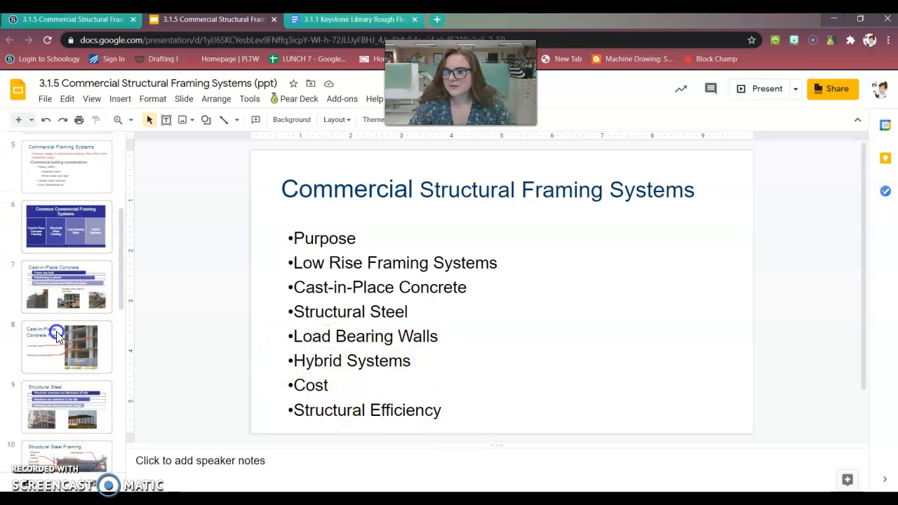
left_click(67, 407)
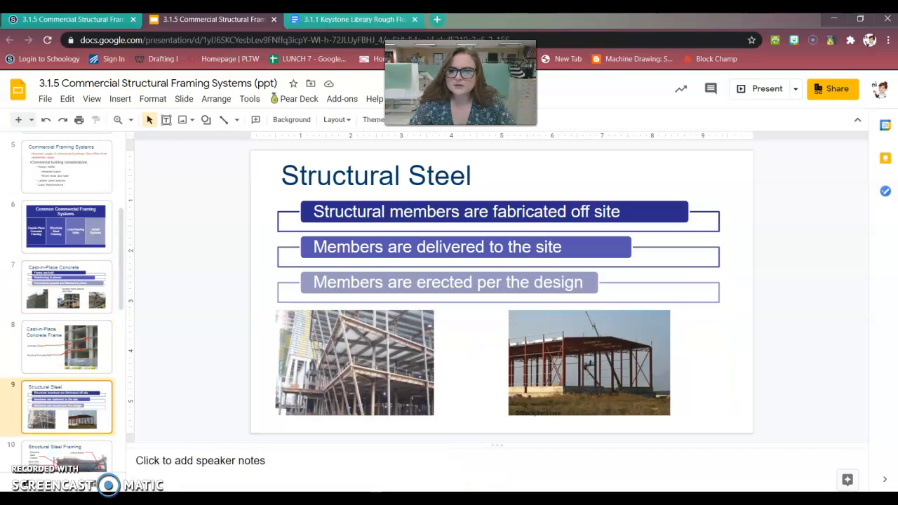
left_click(70, 19)
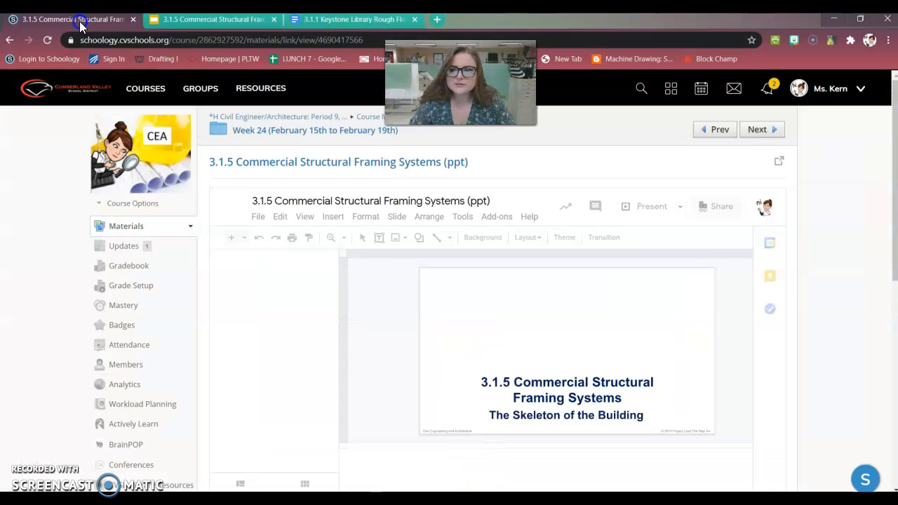
Return to the Week 24 folder and open the 3.1.5 Green Roof Walking Path assignment with its attached doc link.
left_click(70, 19)
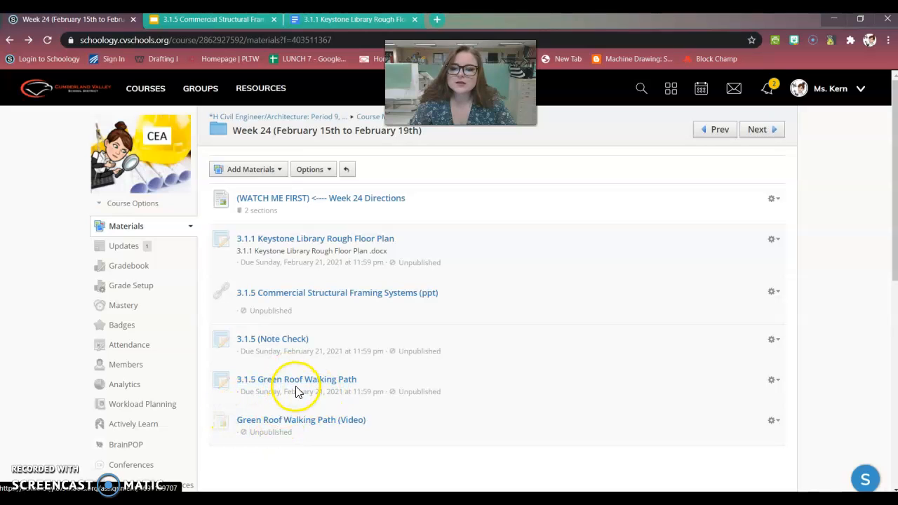
left_click(296, 379)
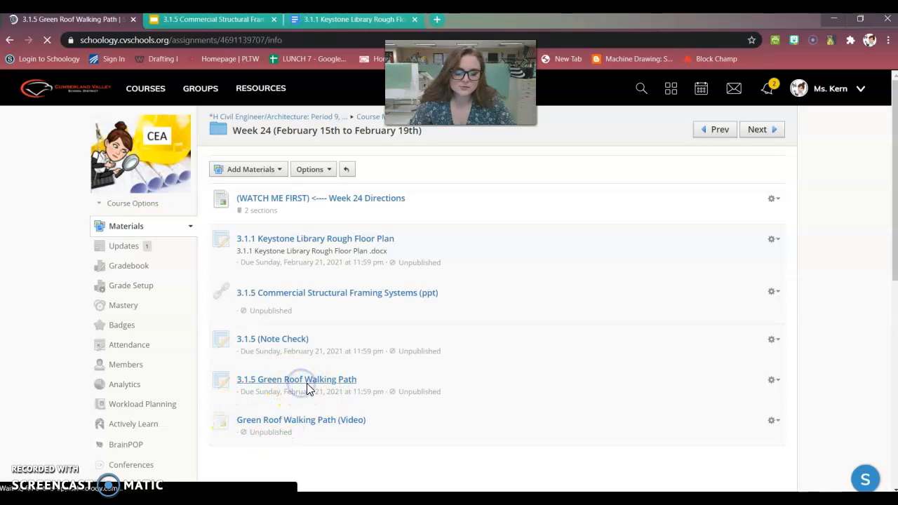
left_click(296, 379)
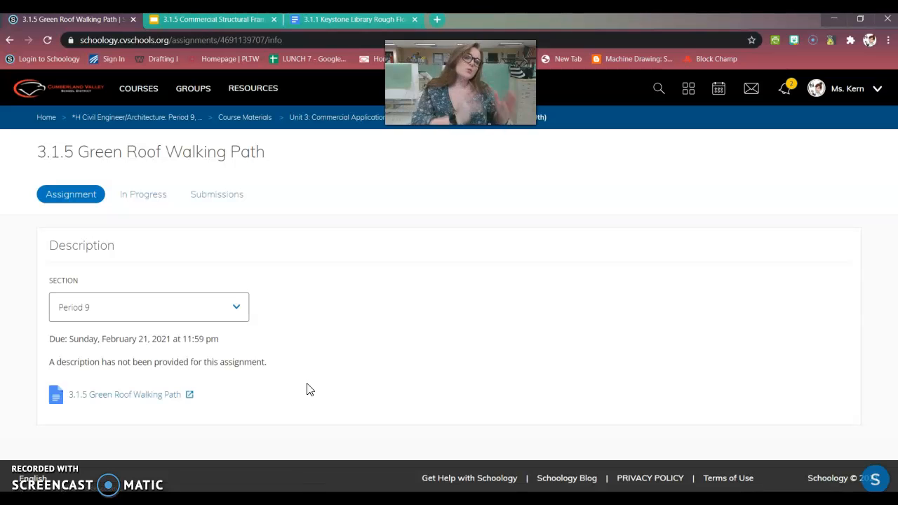
left_click(125, 395)
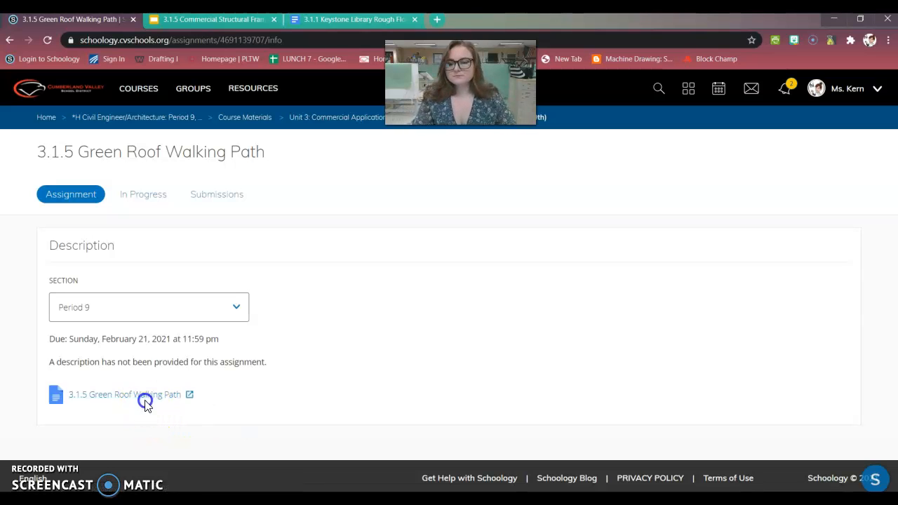
Open the Green Roof Walking Path Google Doc and read its directions down to the screenshot submission line.
left_click(125, 395)
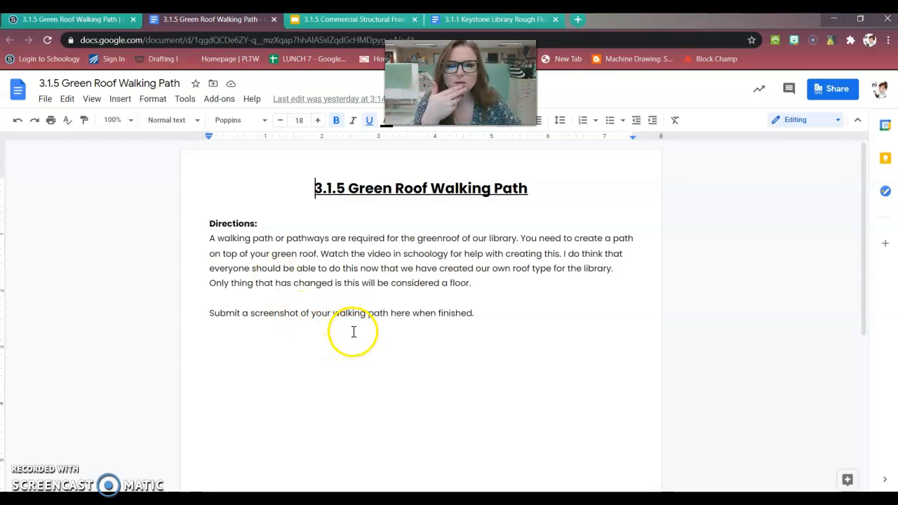
scroll("down", 3)
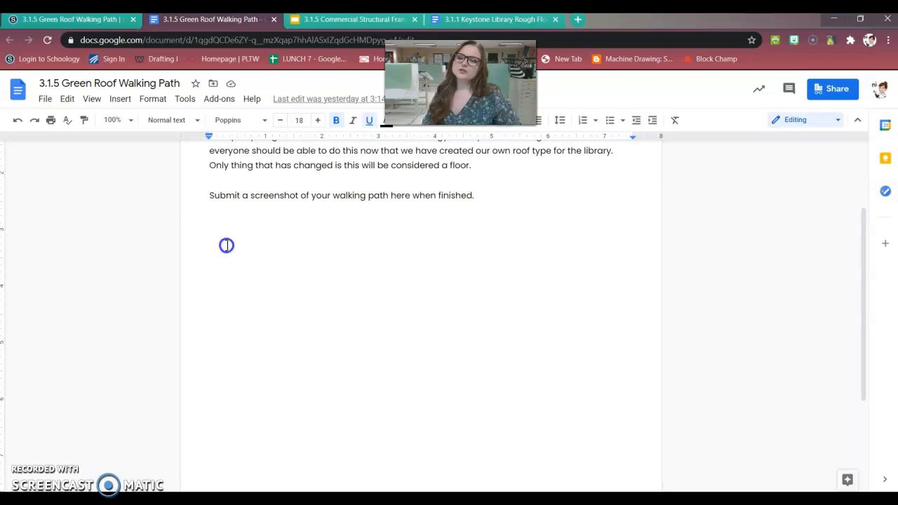